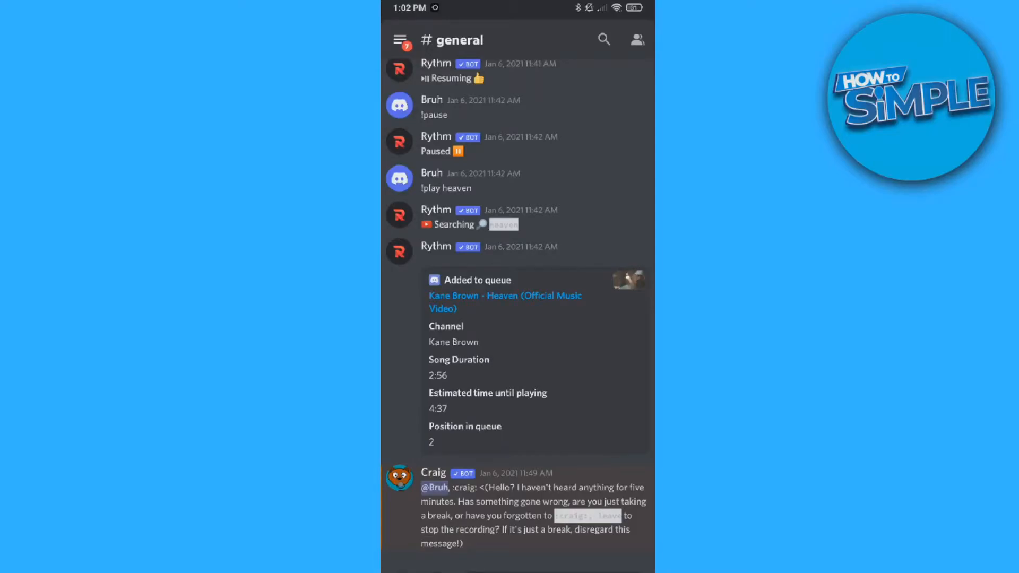
- Leave the #general chat and go into User Settings from the settings icon
{"action": "scroll", "scroll_direction": "down", "scroll_amount": 3}
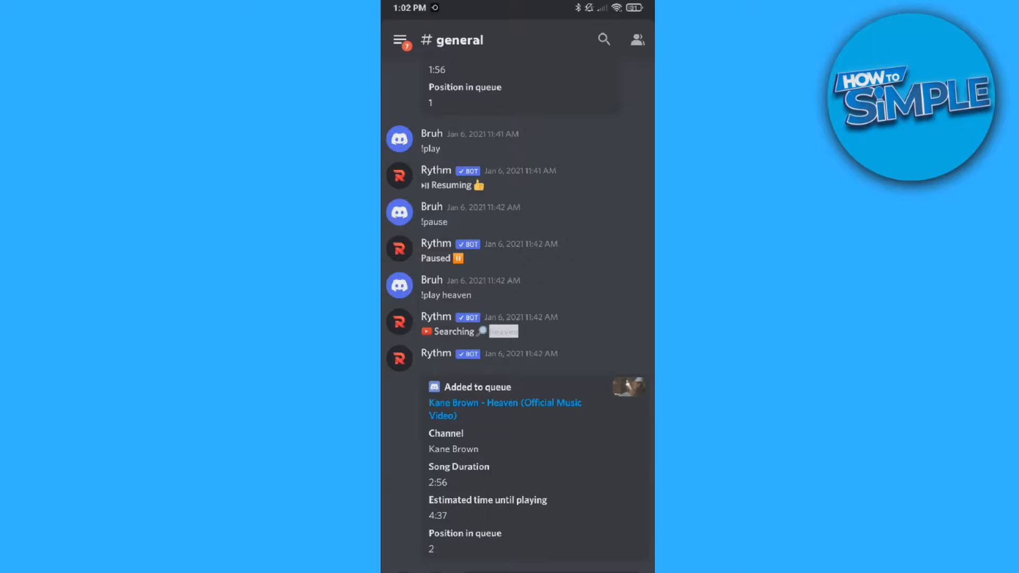
{"action": "scroll", "scroll_direction": "down", "scroll_amount": 3}
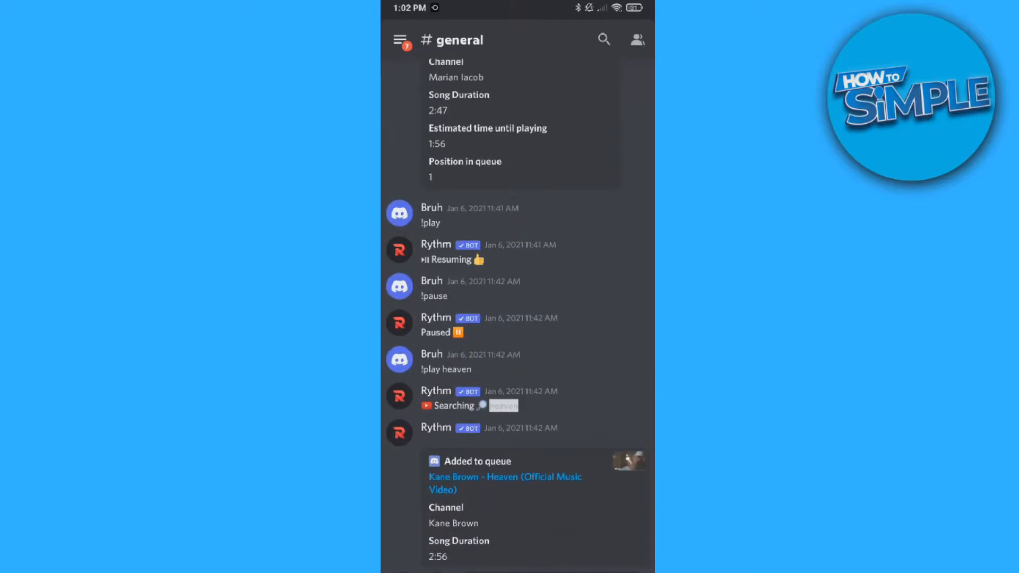
{"action": "left_click", "coordinate": [401, 39]}
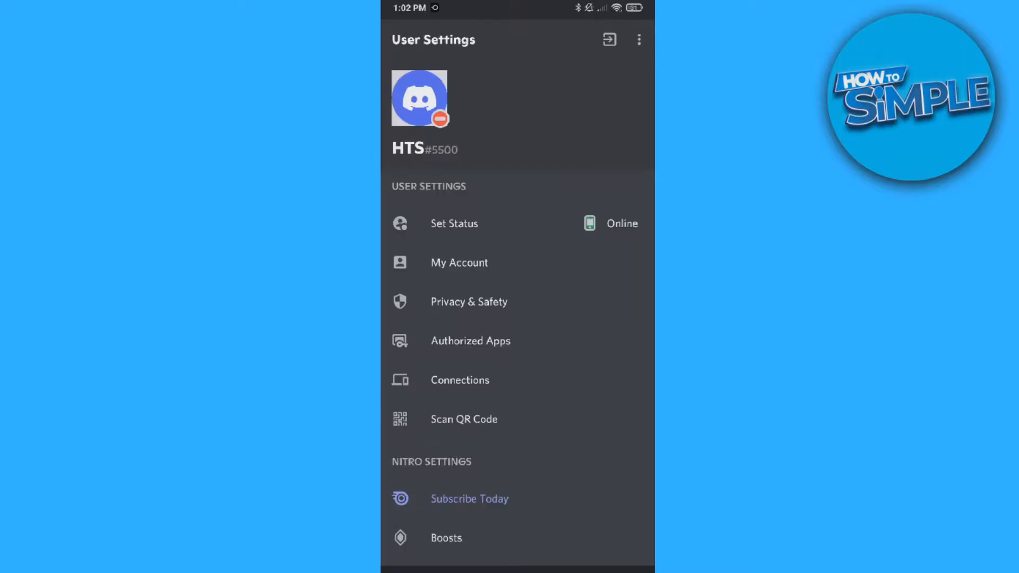
- Scroll through User Settings toward App Information to reach the Support option
{"action": "scroll", "scroll_direction": "down", "scroll_amount": 3}
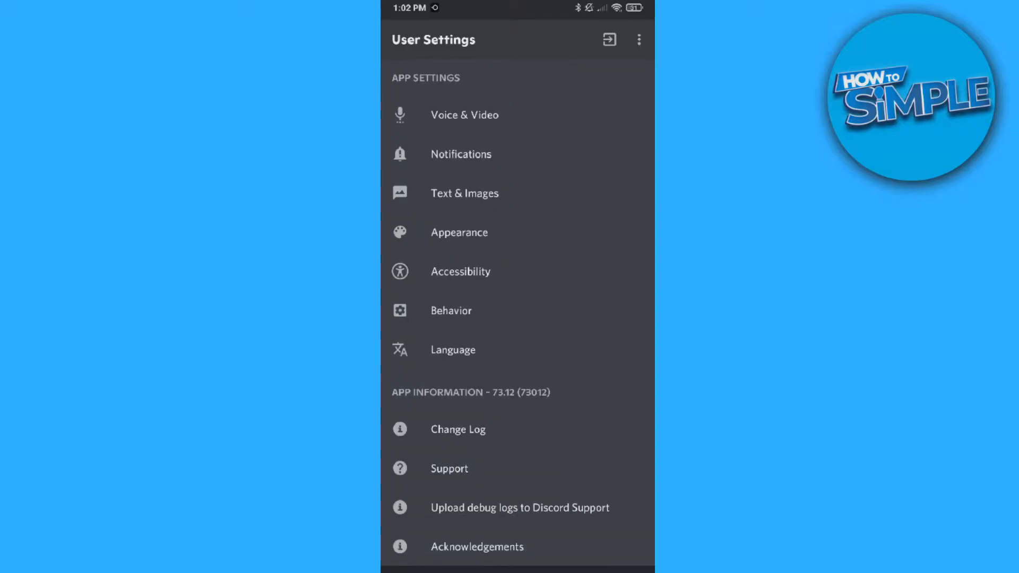
{"action": "scroll", "scroll_direction": "up", "scroll_amount": 3}
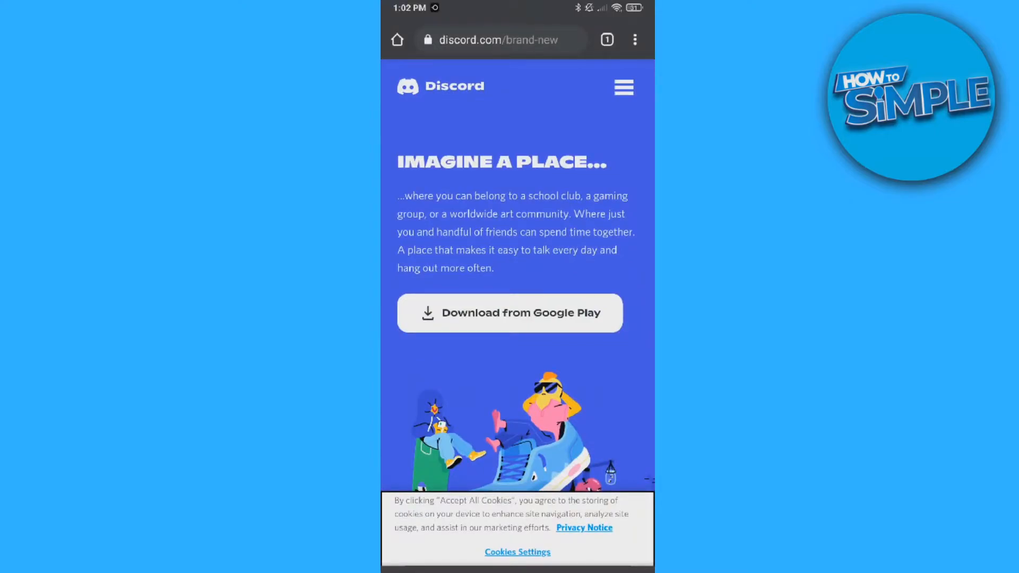
- Reach Discord's Submit a request support form with Trust & Safety as the topic
{"action": "left_click", "coordinate": [500, 39]}
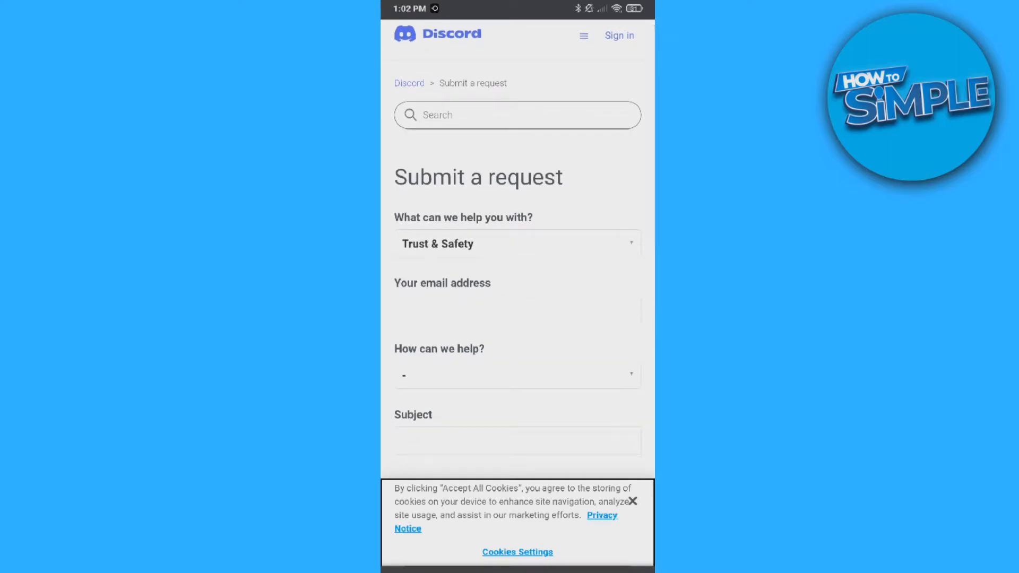
- Set 'How can we help?' to 'Appeals, age update, other questions'
{"action": "scroll", "scroll_direction": "down", "scroll_amount": 3}
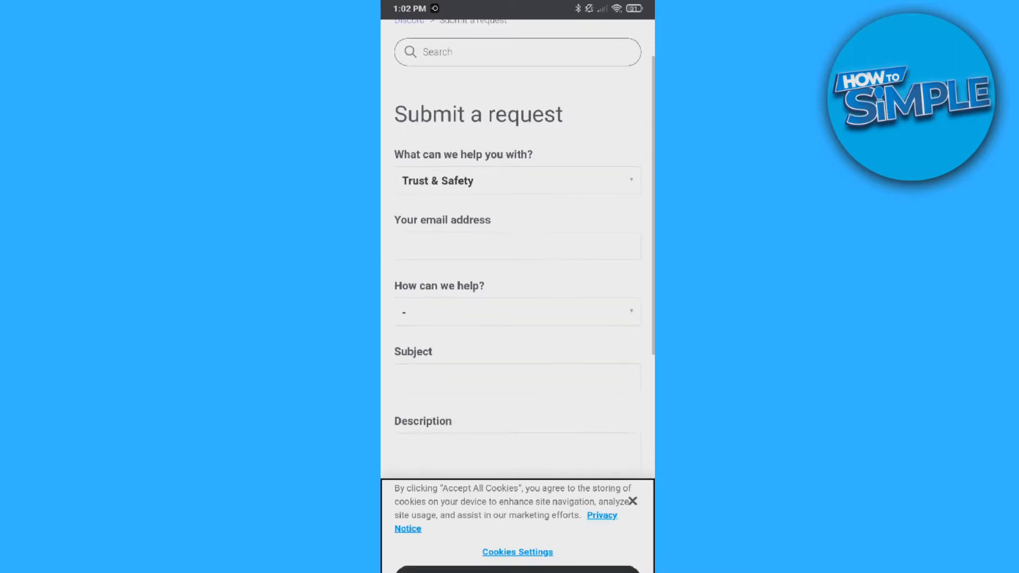
{"action": "scroll", "scroll_direction": "down", "scroll_amount": 3}
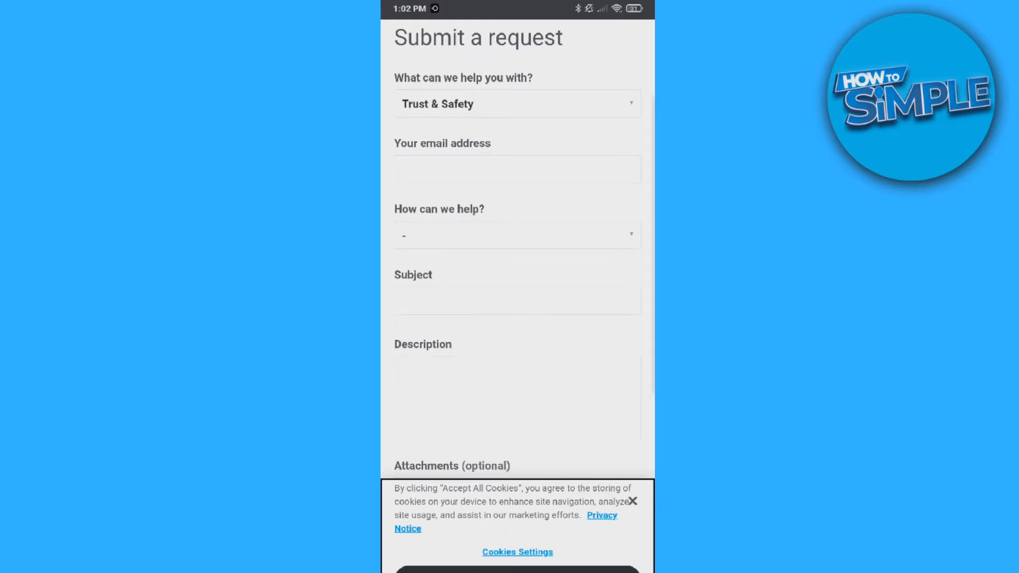
{"action": "left_click", "coordinate": [517, 236]}
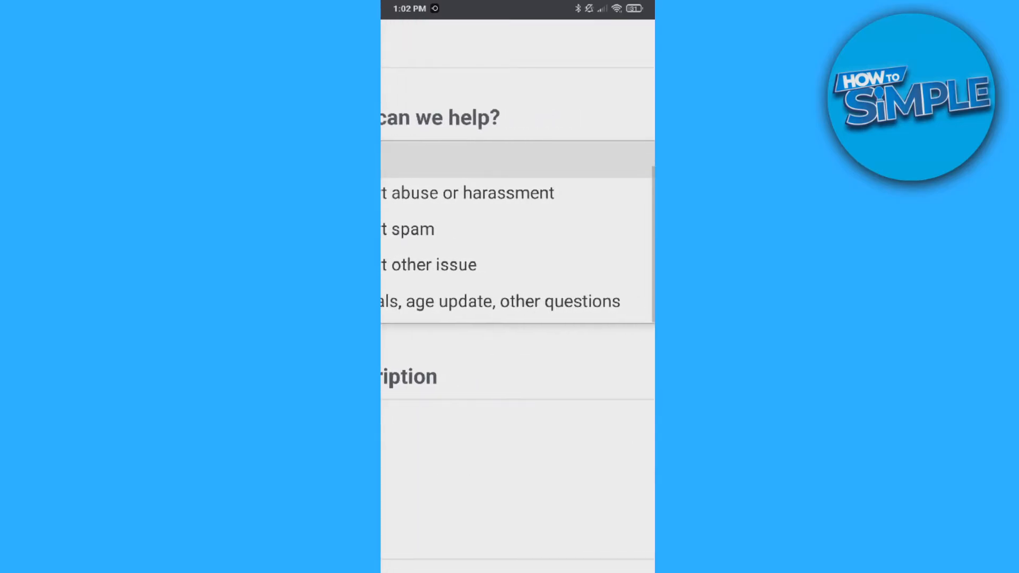
{"action": "left_click", "coordinate": [499, 300]}
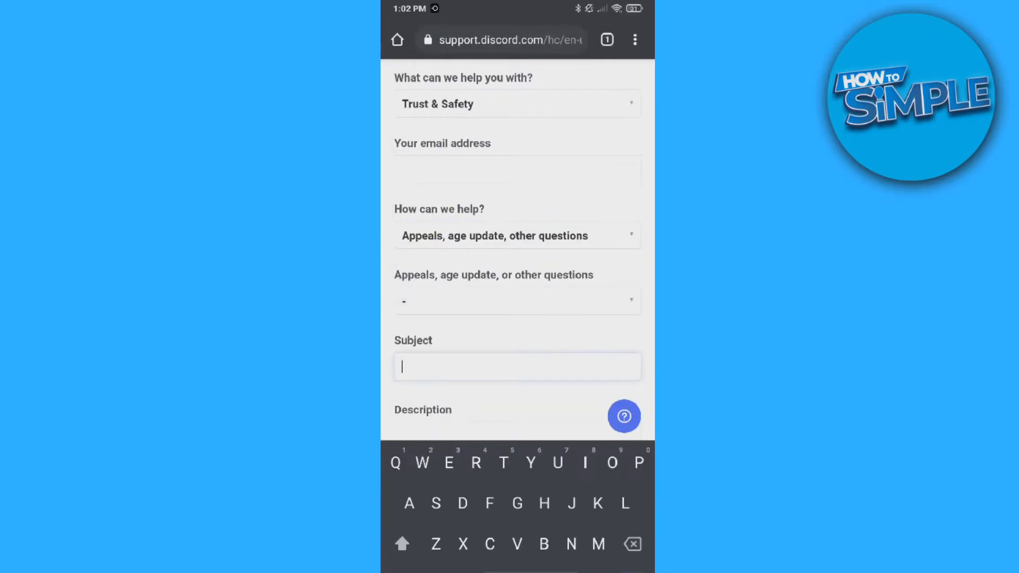
- Enter 'Wrong age' as the request subject and move down the form
{"action": "type", "text": "Wrong age"}
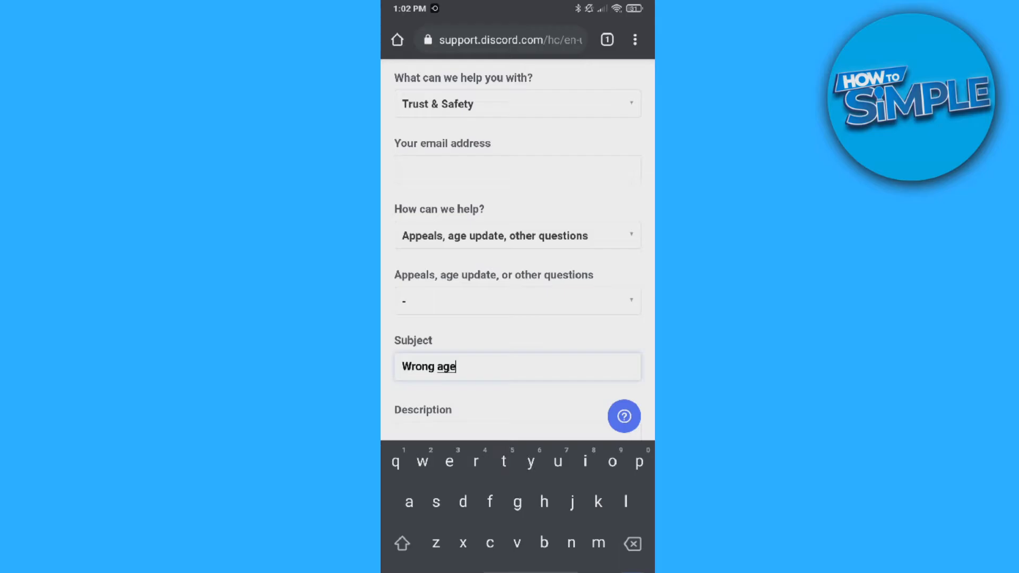
{"action": "scroll", "scroll_direction": "down", "scroll_amount": 3}
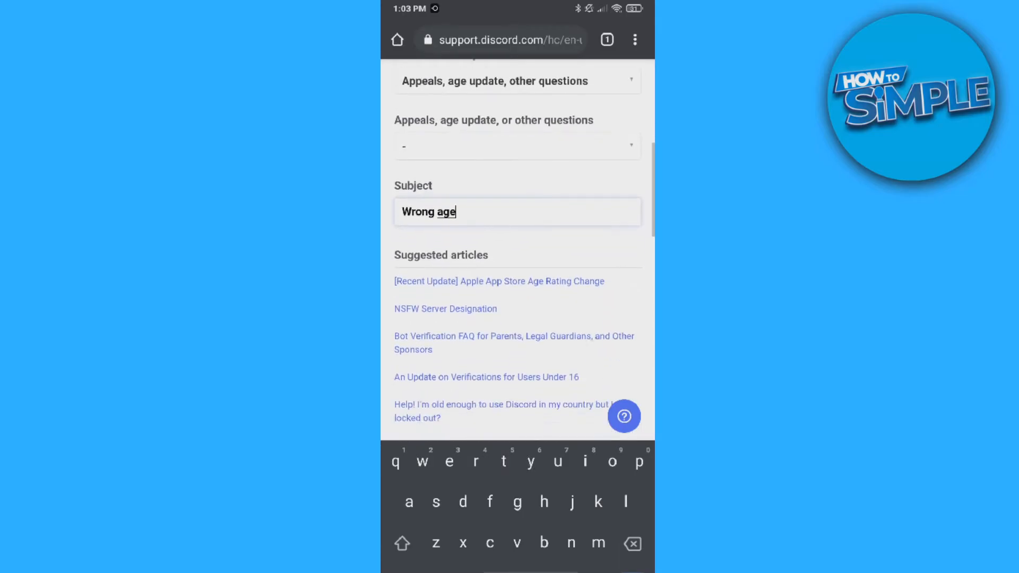
{"action": "scroll", "scroll_direction": "down", "scroll_amount": 3}
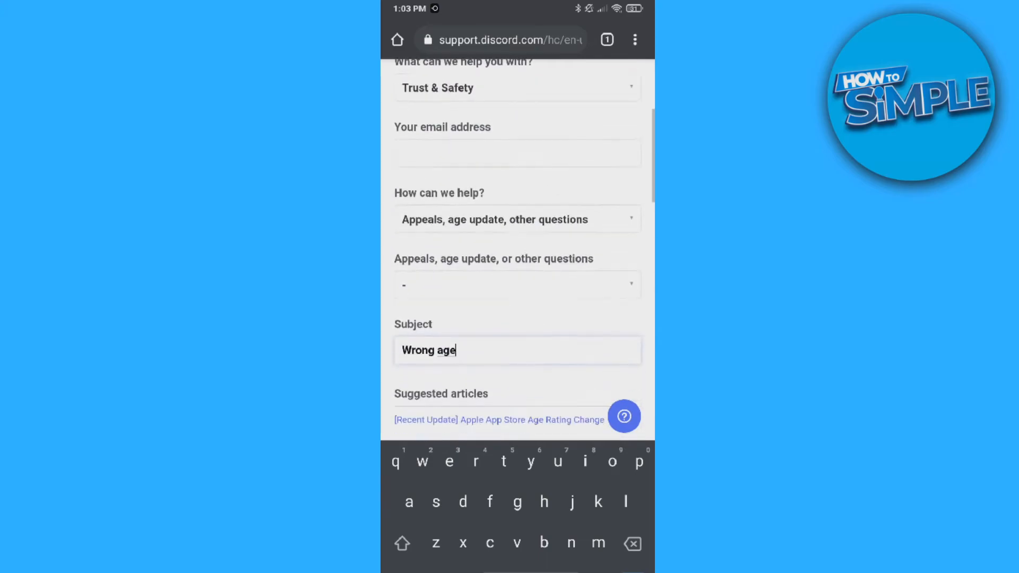
- Set the follow-up question to 'Update my age information'
{"action": "left_click", "coordinate": [517, 285]}
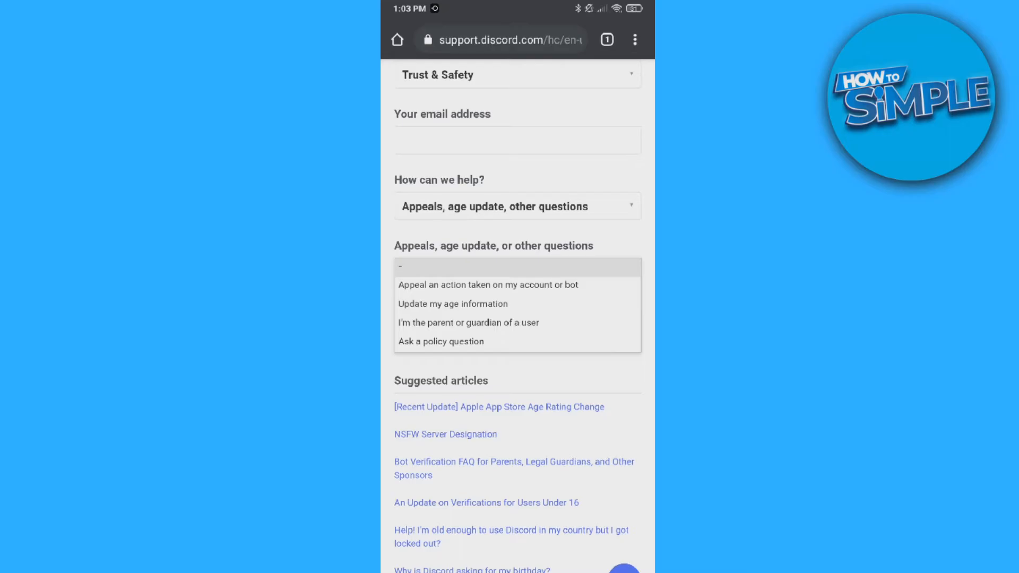
{"action": "left_click", "coordinate": [453, 303]}
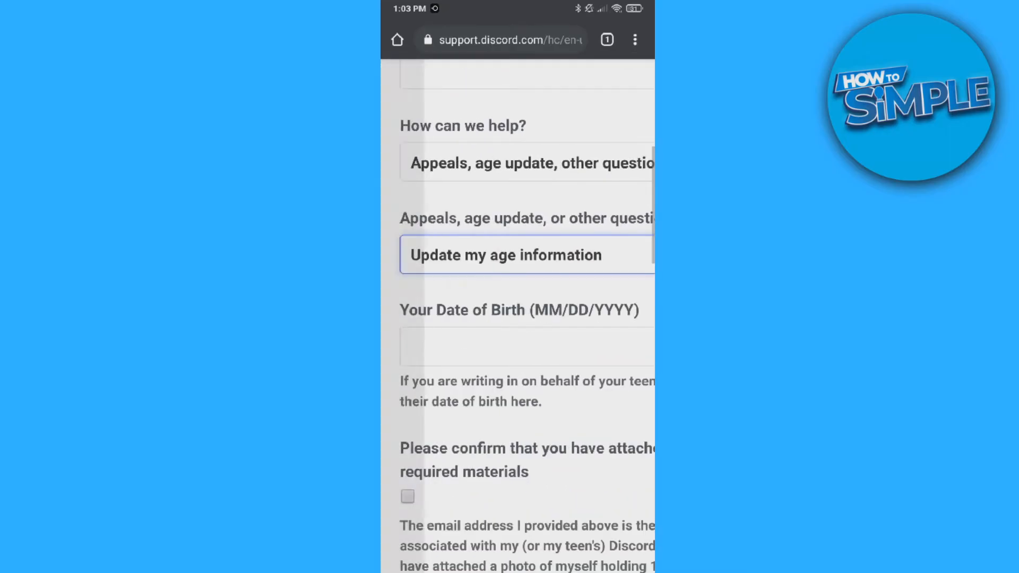
{"action": "left_click", "coordinate": [517, 346]}
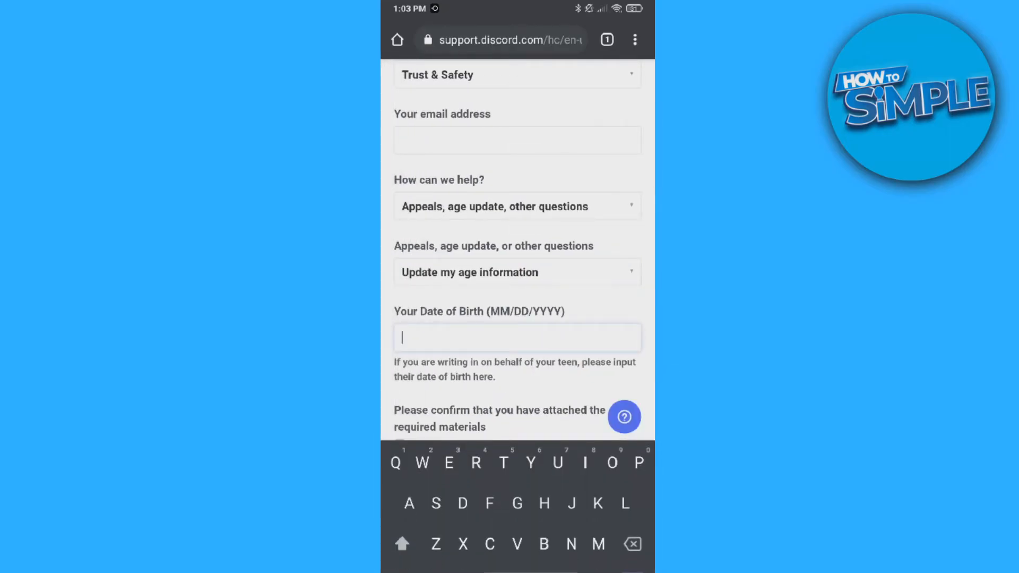
{"action": "type", "text": "02"}
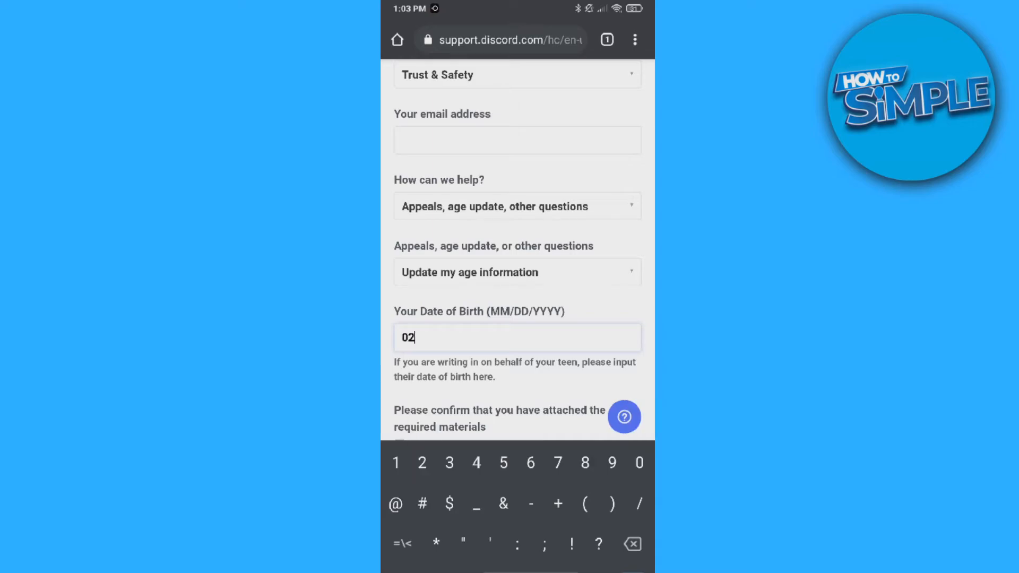
{"action": "type", "text": "/04"}
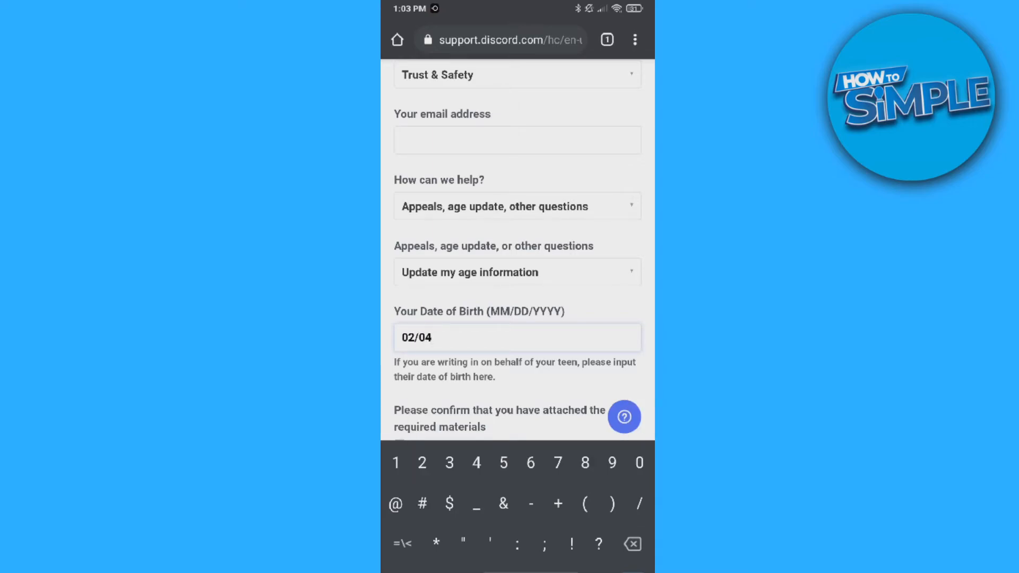
{"action": "type", "text": "/1999"}
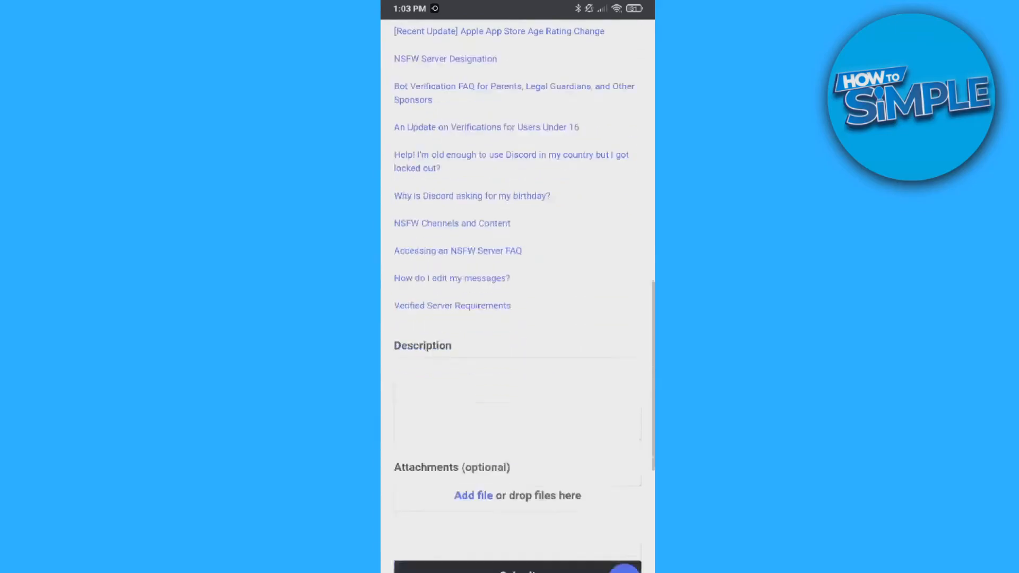
- Write the description 'Hello i want to change my age, thanks'
{"action": "left_click", "coordinate": [517, 316]}
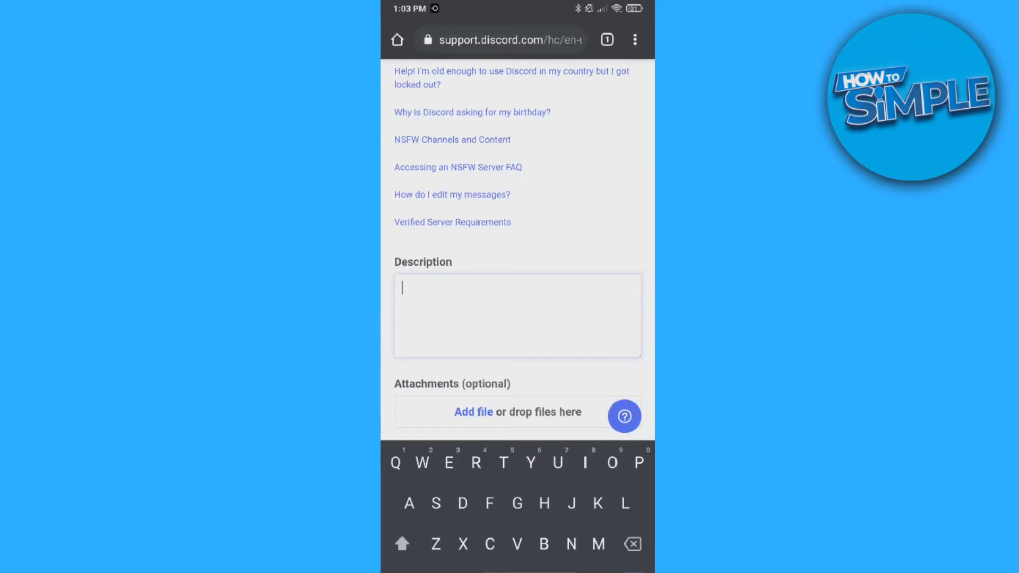
{"action": "type", "text": "Hello i"}
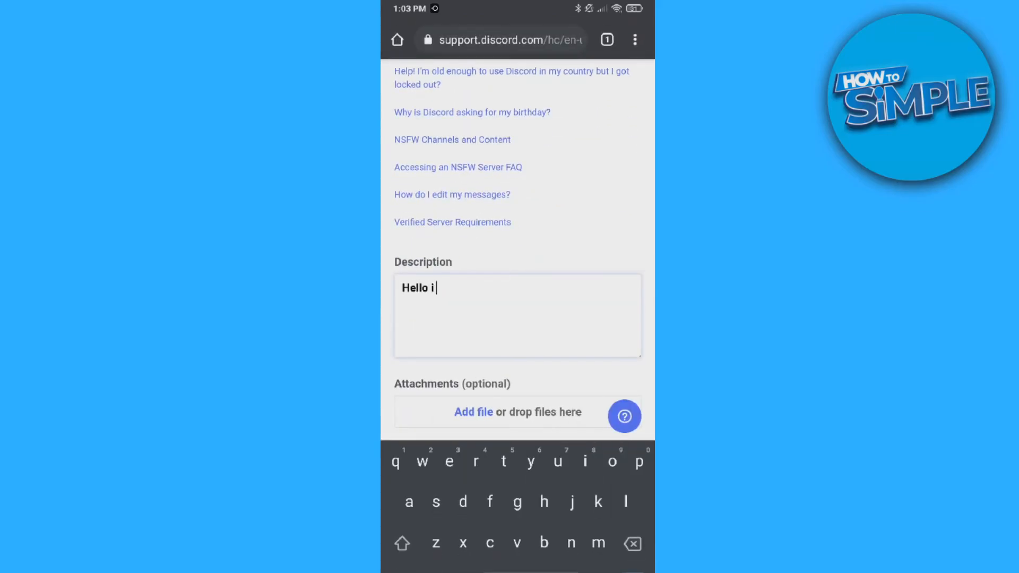
{"action": "type", "text": "want to"}
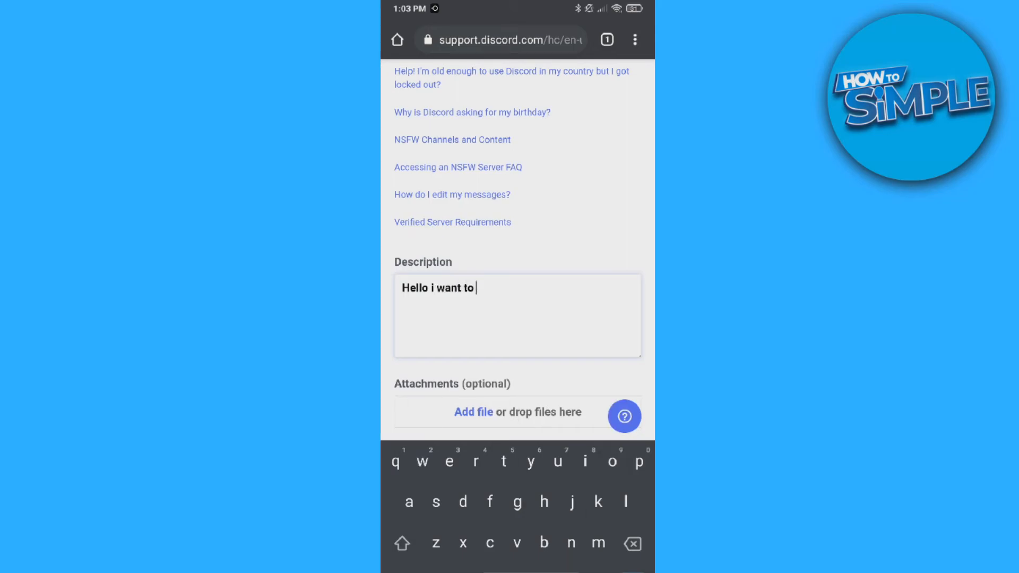
{"action": "type", "text": "change my a"}
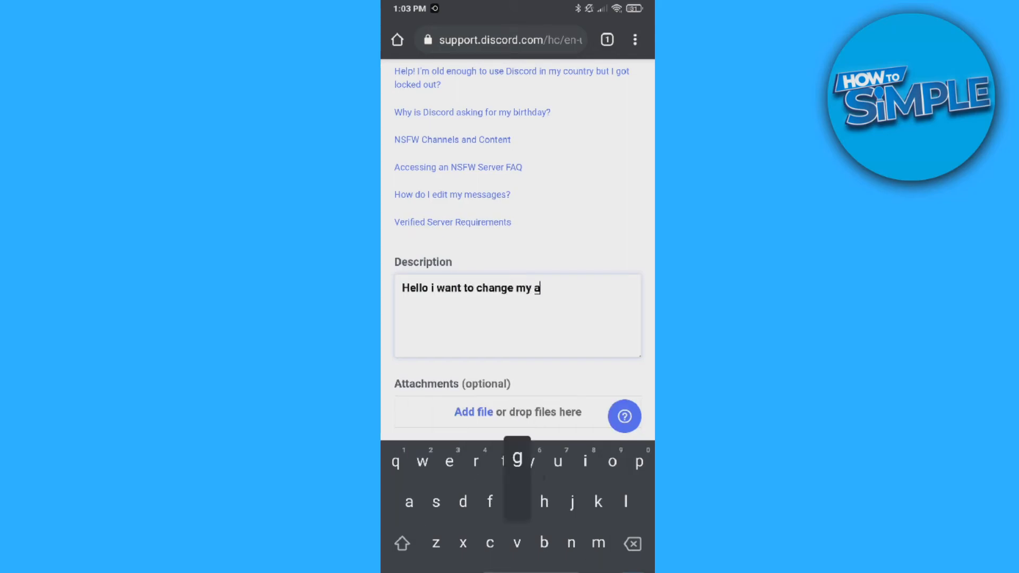
{"action": "type", "text": "ge, thanks"}
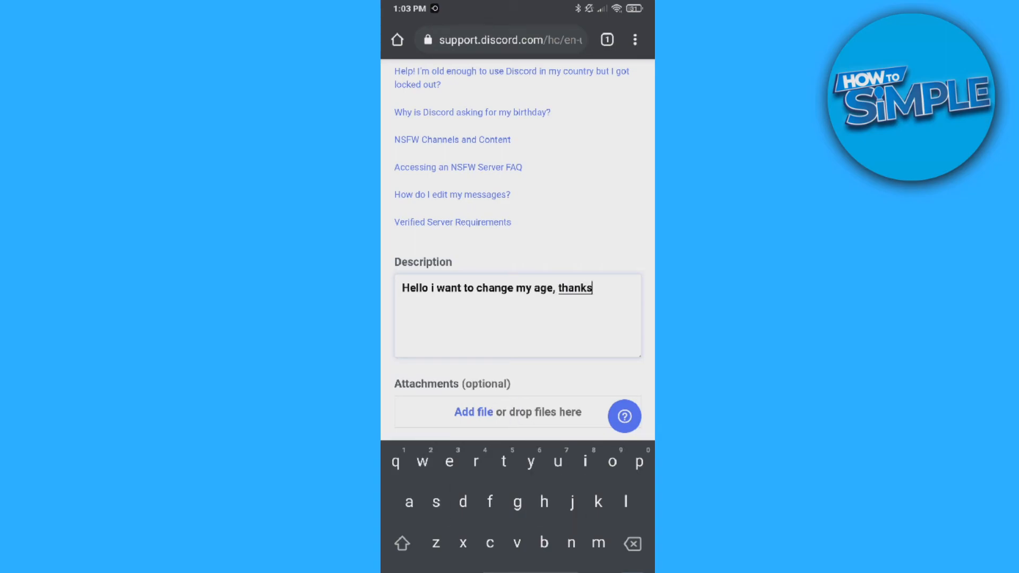